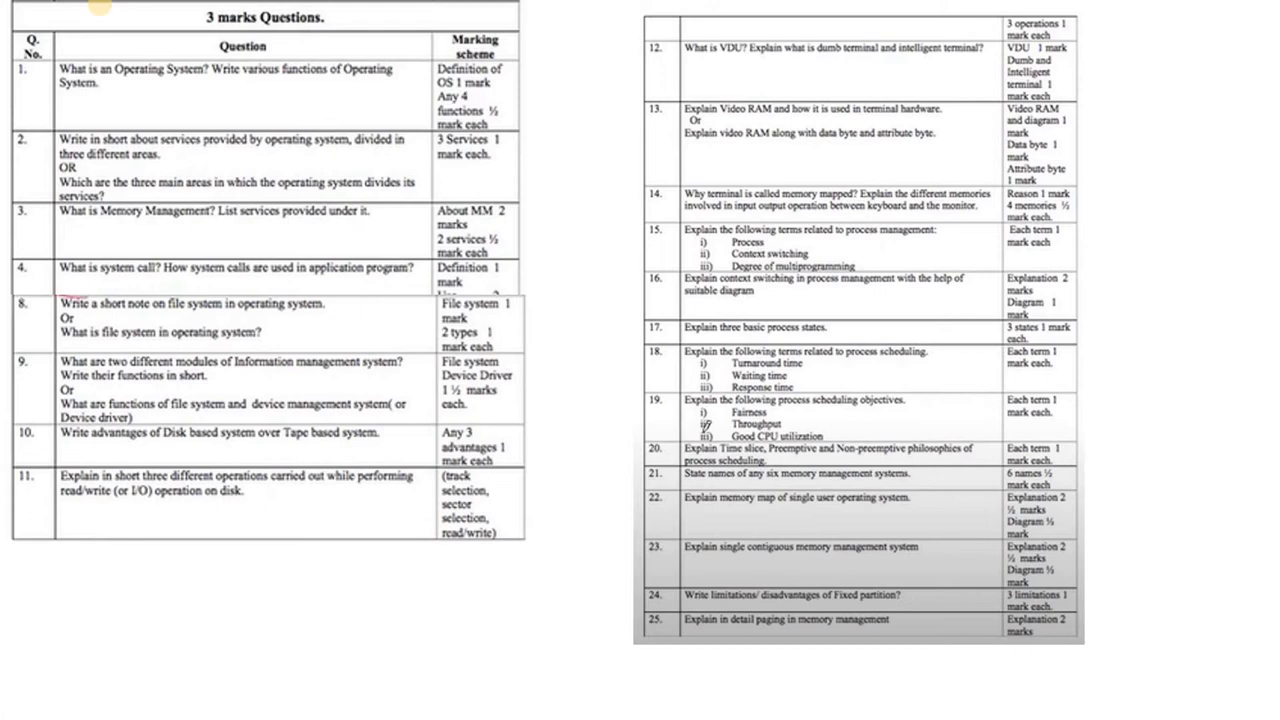
scroll(down, 3)
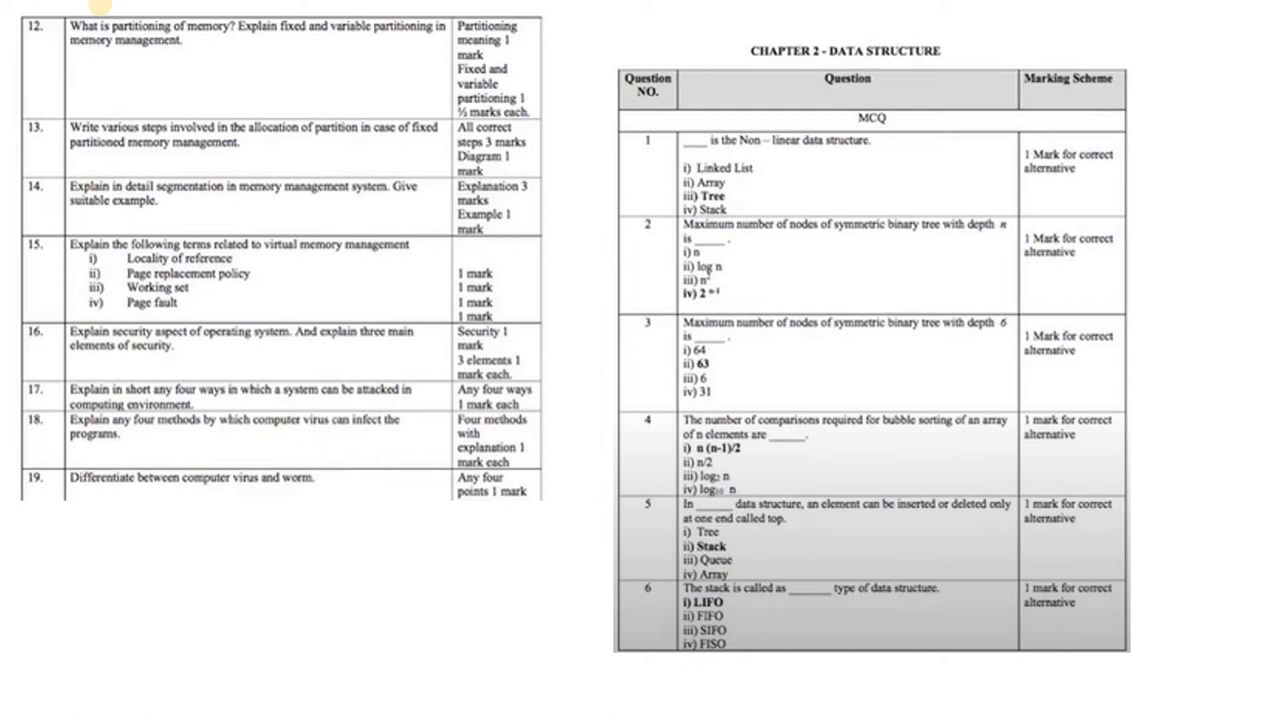
scroll(down, 3)
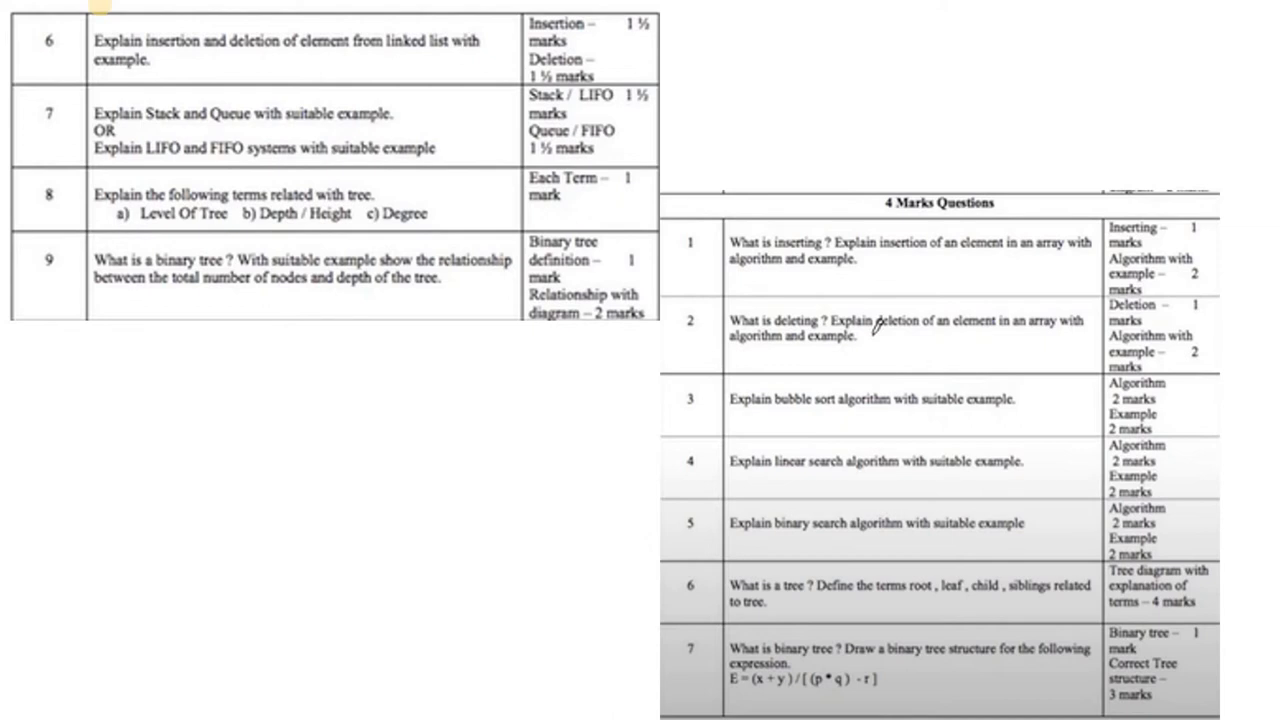
scroll(down, 3)
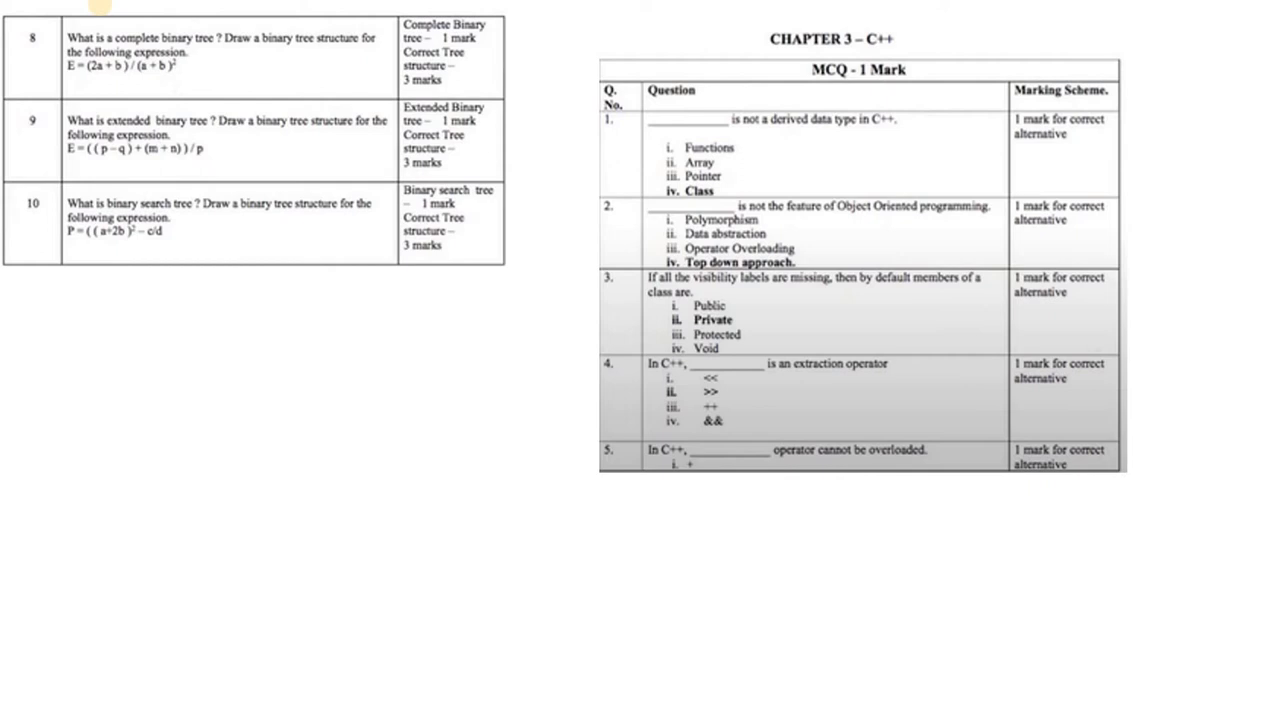
scroll(down, 3)
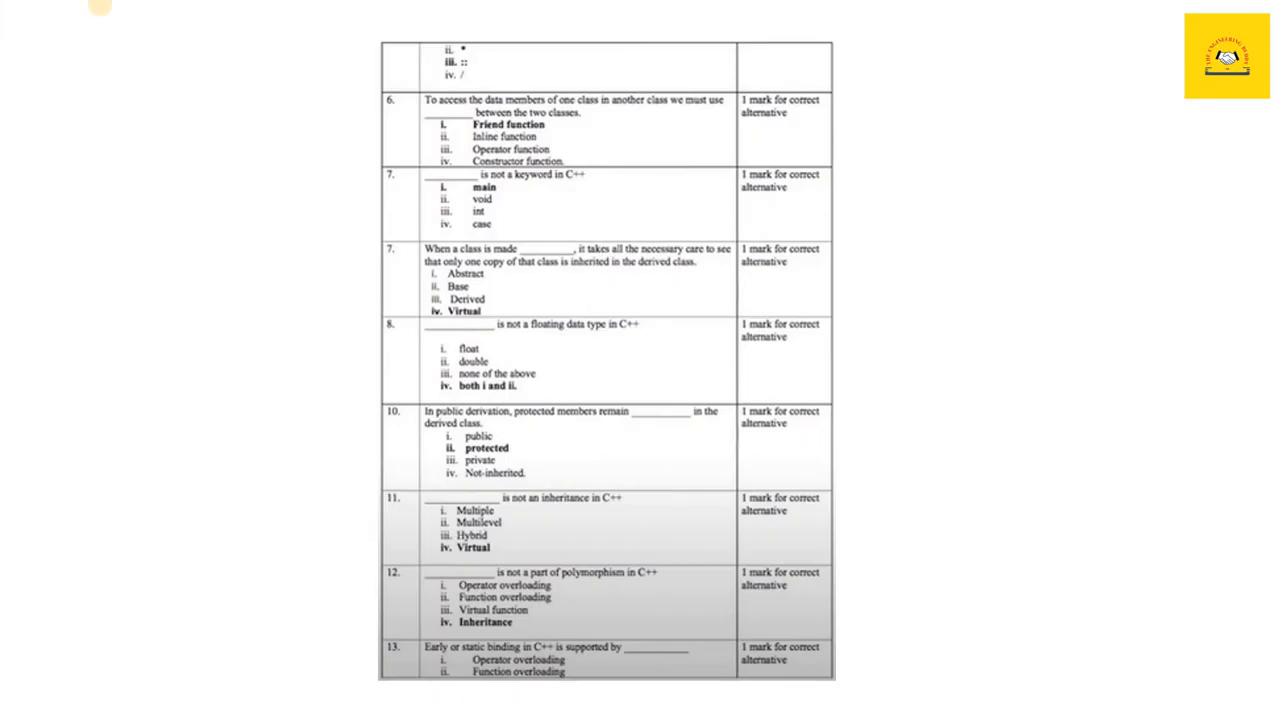
scroll(down, 3)
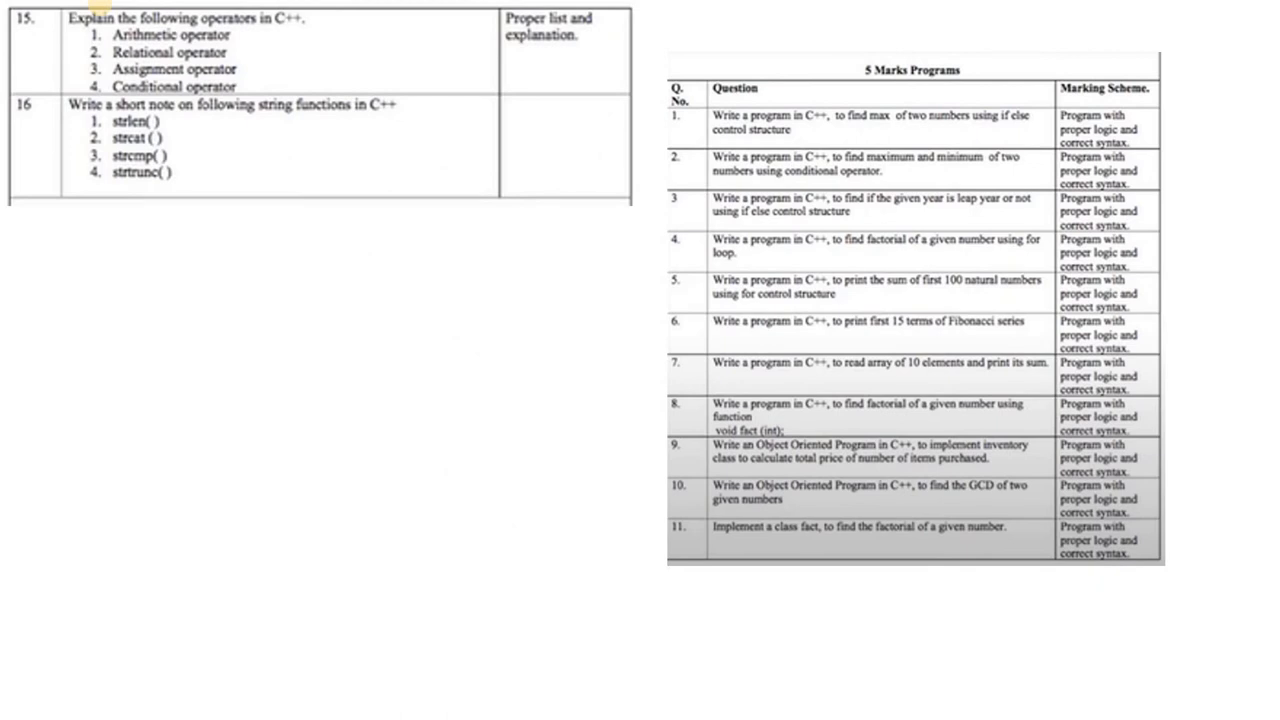
scroll(down, 3)
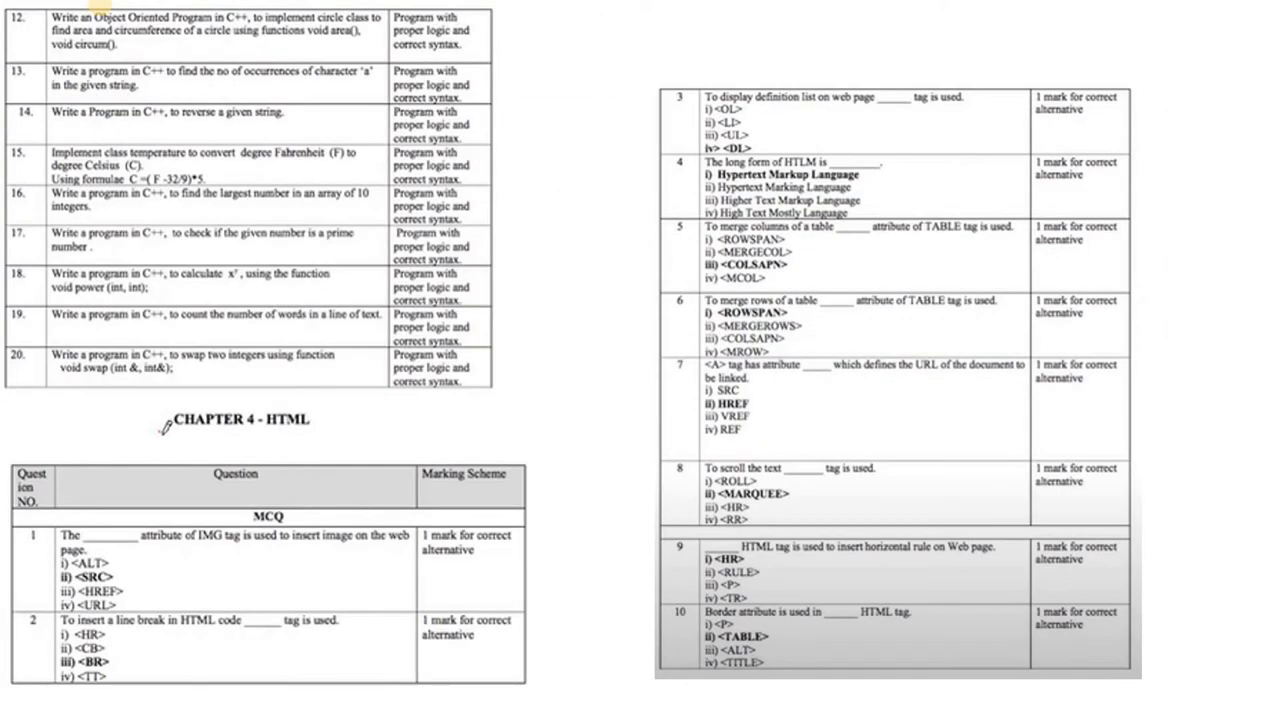